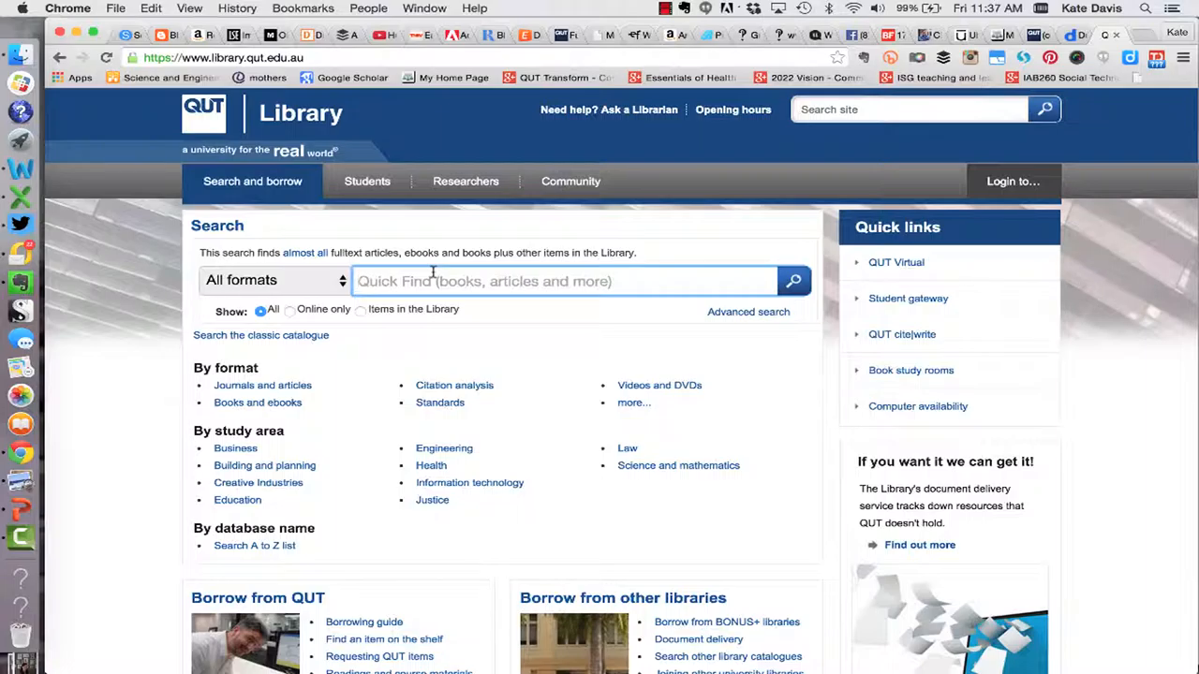
{"action": "mouse_move", "coordinate": [404, 281]}
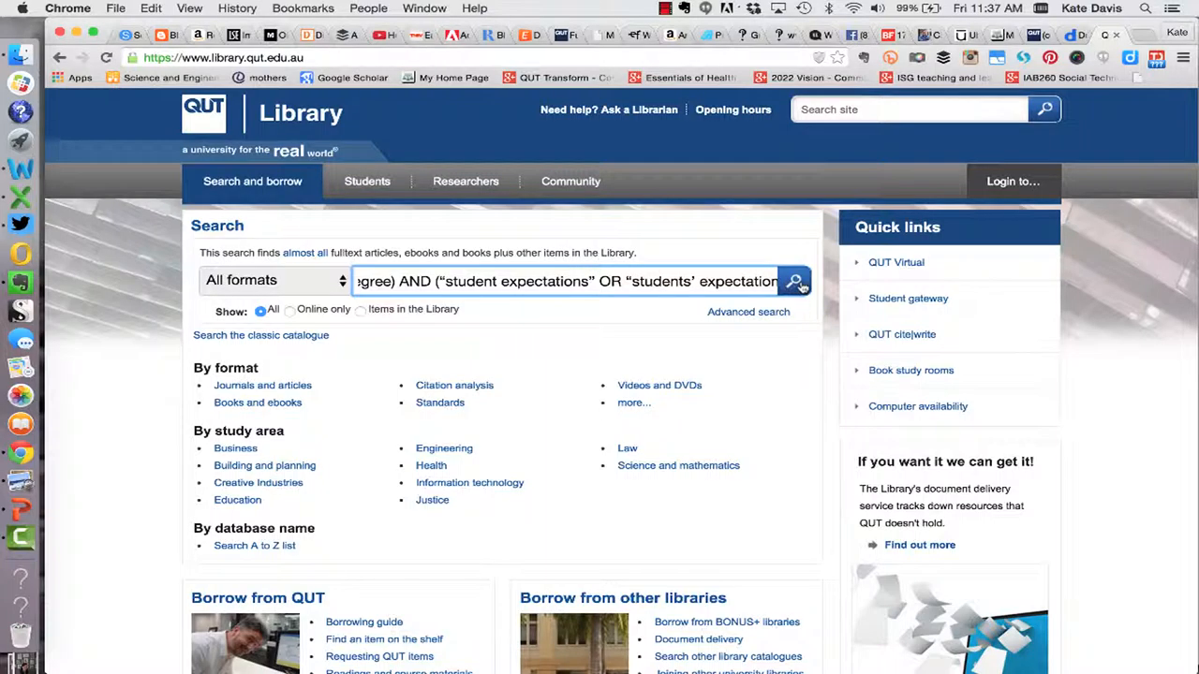
- Run the Boolean query for online or distance course students' expectations, returning about 14,225 results
{"action": "left_click", "coordinate": [795, 281]}
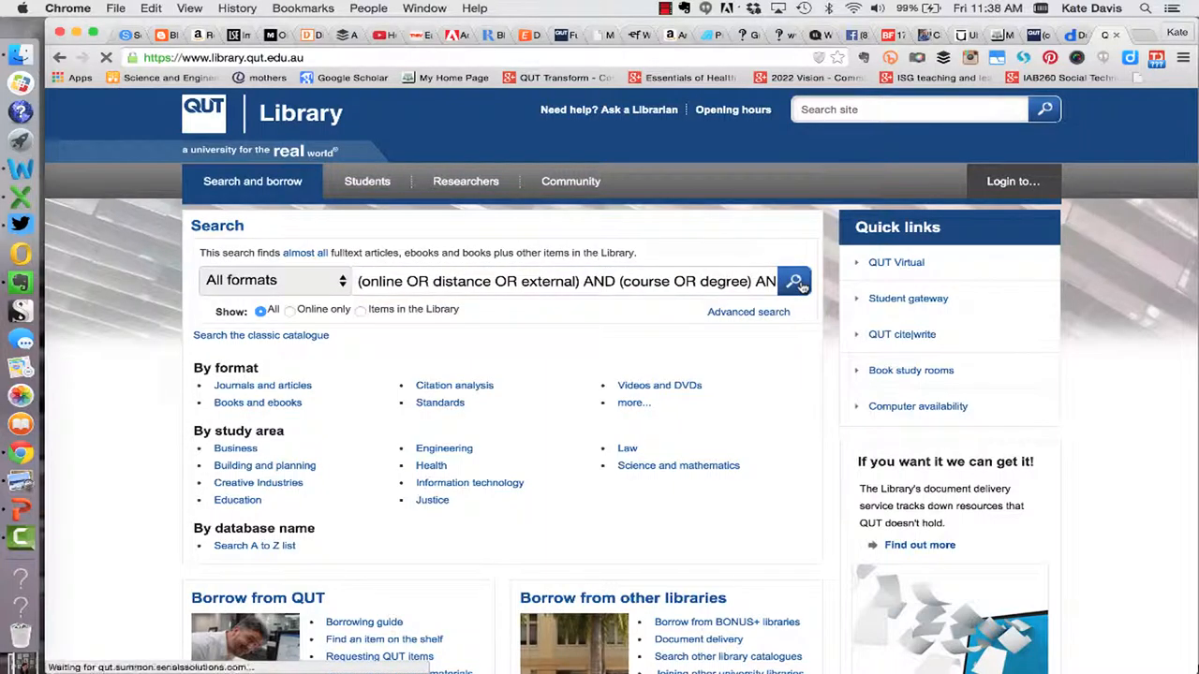
{"action": "left_click", "coordinate": [794, 281]}
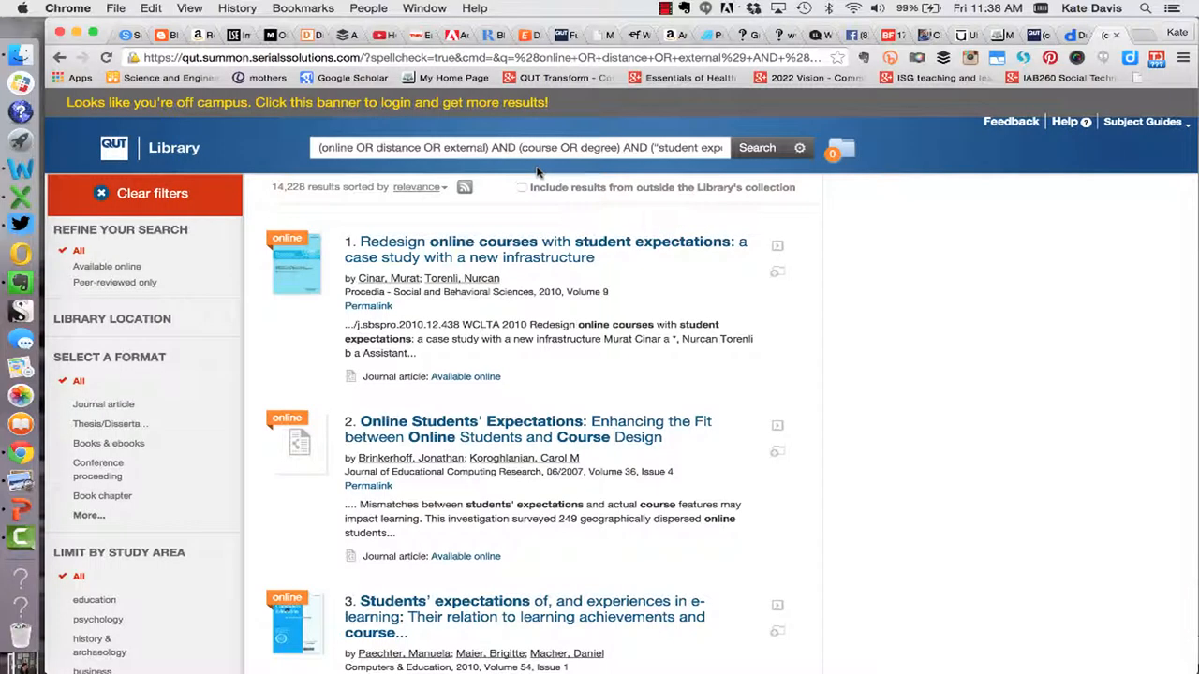
{"action": "mouse_move", "coordinate": [535, 159]}
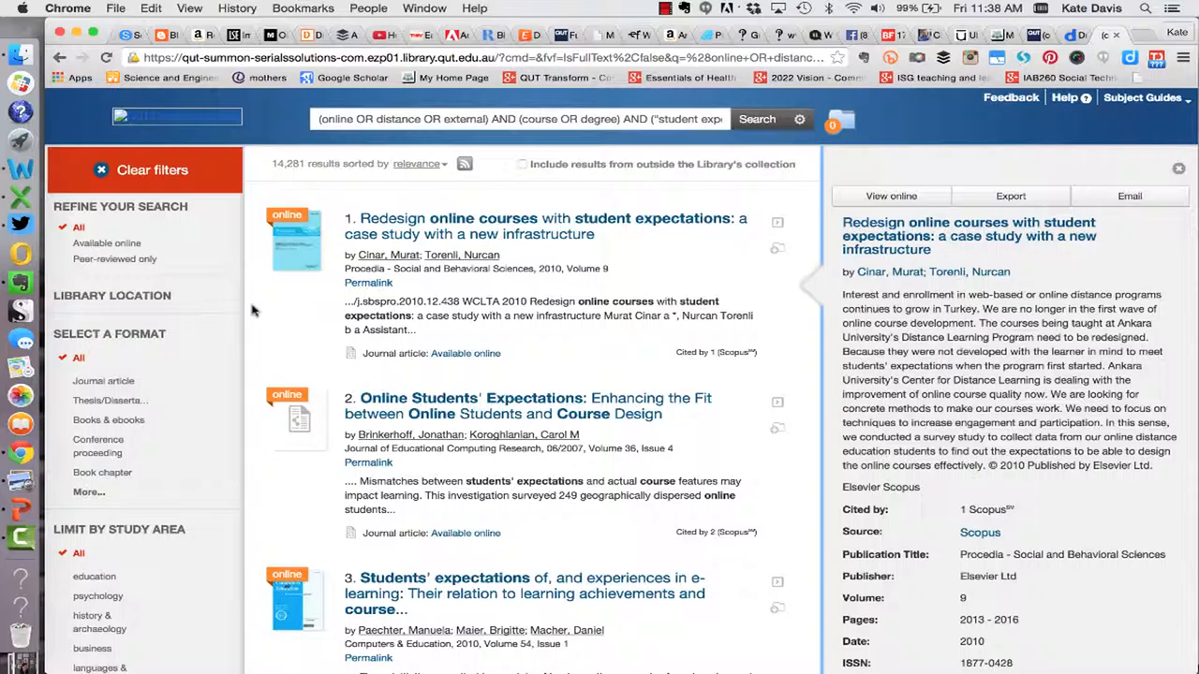
{"action": "mouse_move", "coordinate": [258, 272]}
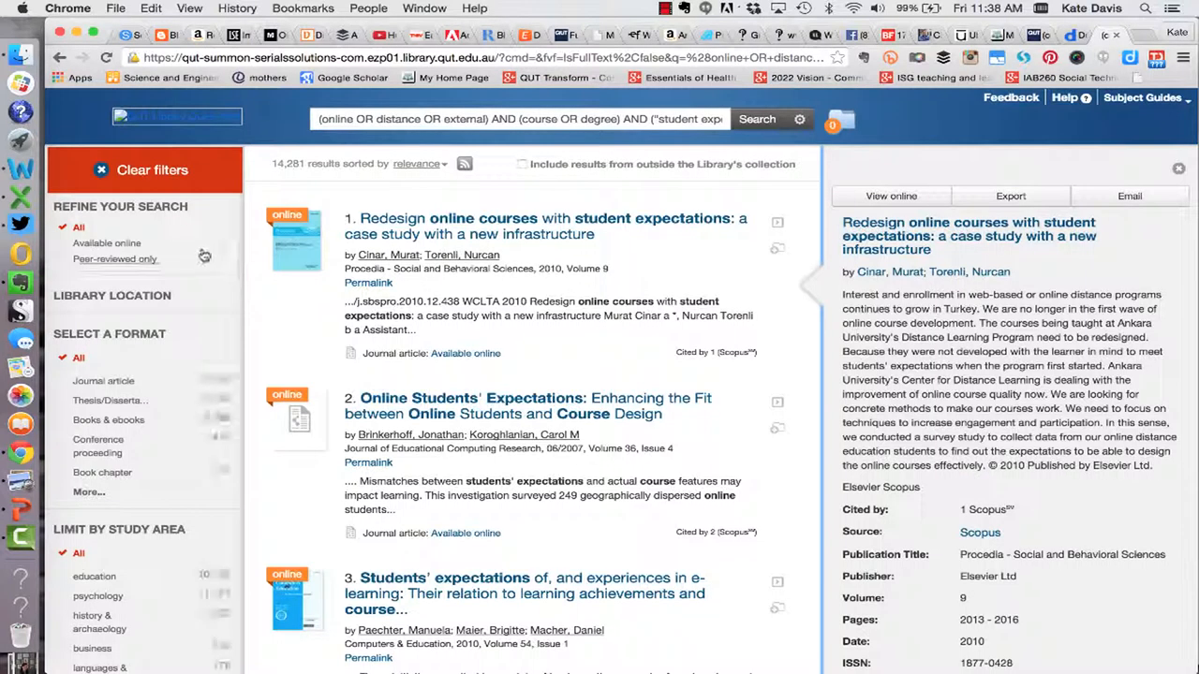
- Close the result preview and restrict results to peer-reviewed items, about 5,364 remaining
{"action": "left_click", "coordinate": [1178, 168]}
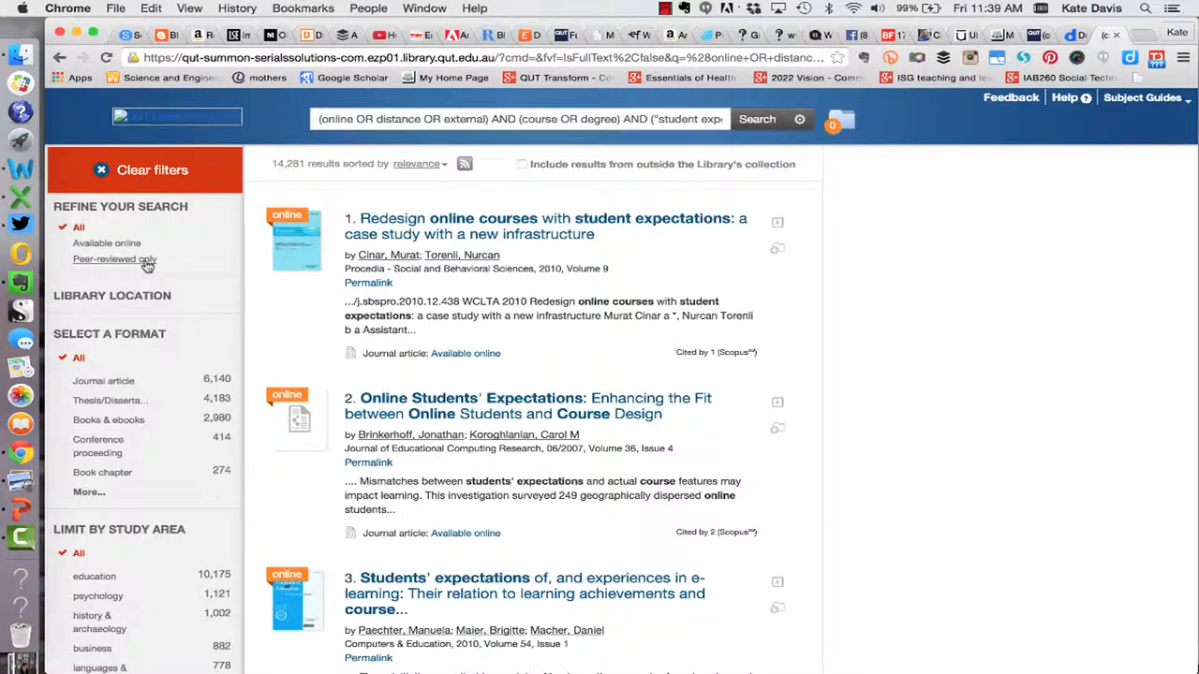
{"action": "left_click", "coordinate": [114, 259]}
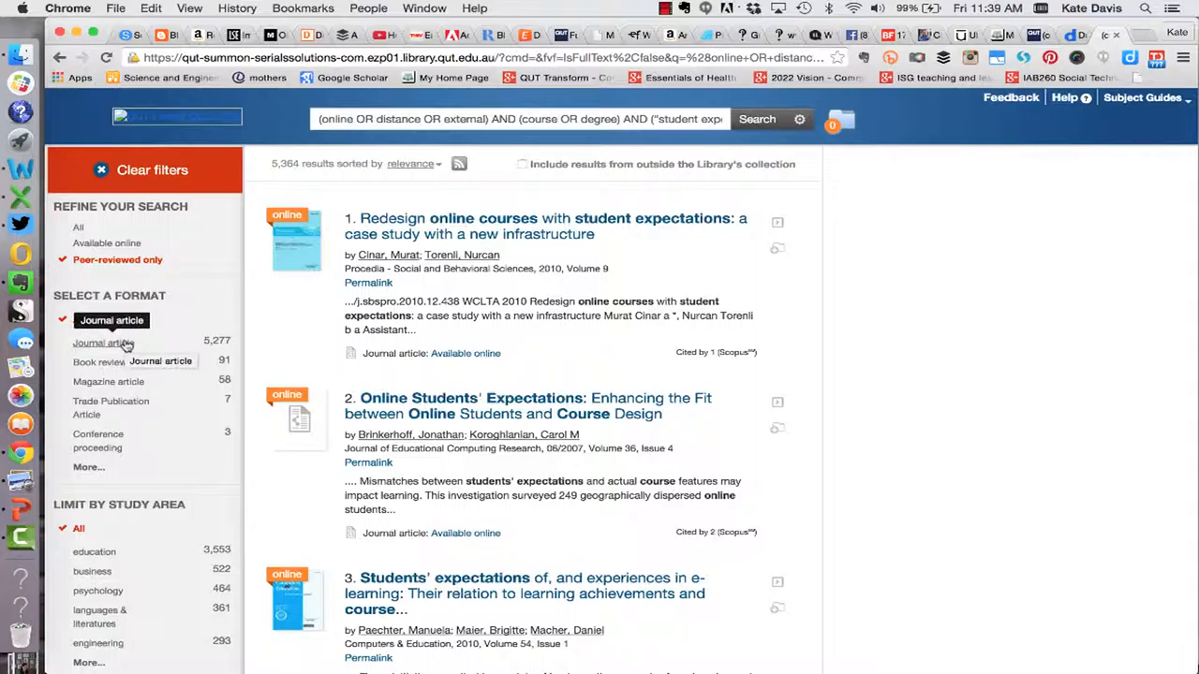
{"action": "scroll", "scroll_direction": "down", "scroll_amount": 3}
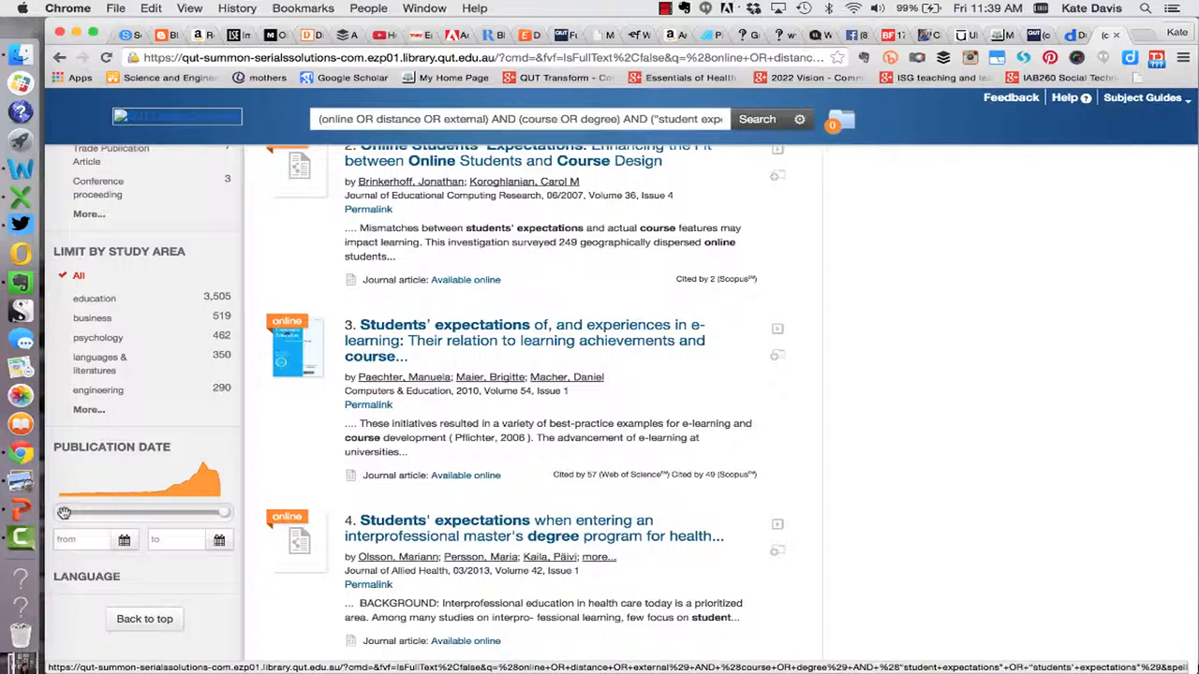
- Drag the Publication Date slider so only items published after 2004 remain, leaving 1,910 results
{"action": "left_click_drag", "start_coordinate": [64, 513], "coordinate": [150, 514]}
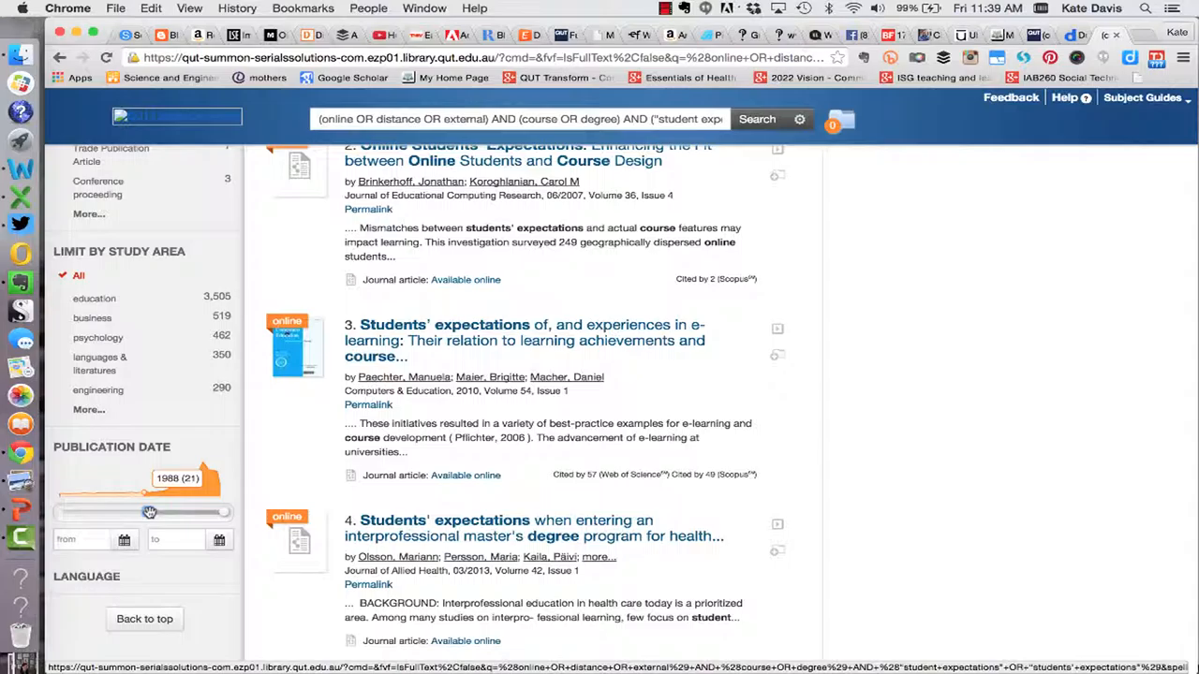
{"action": "left_click_drag", "start_coordinate": [150, 512], "coordinate": [200, 511]}
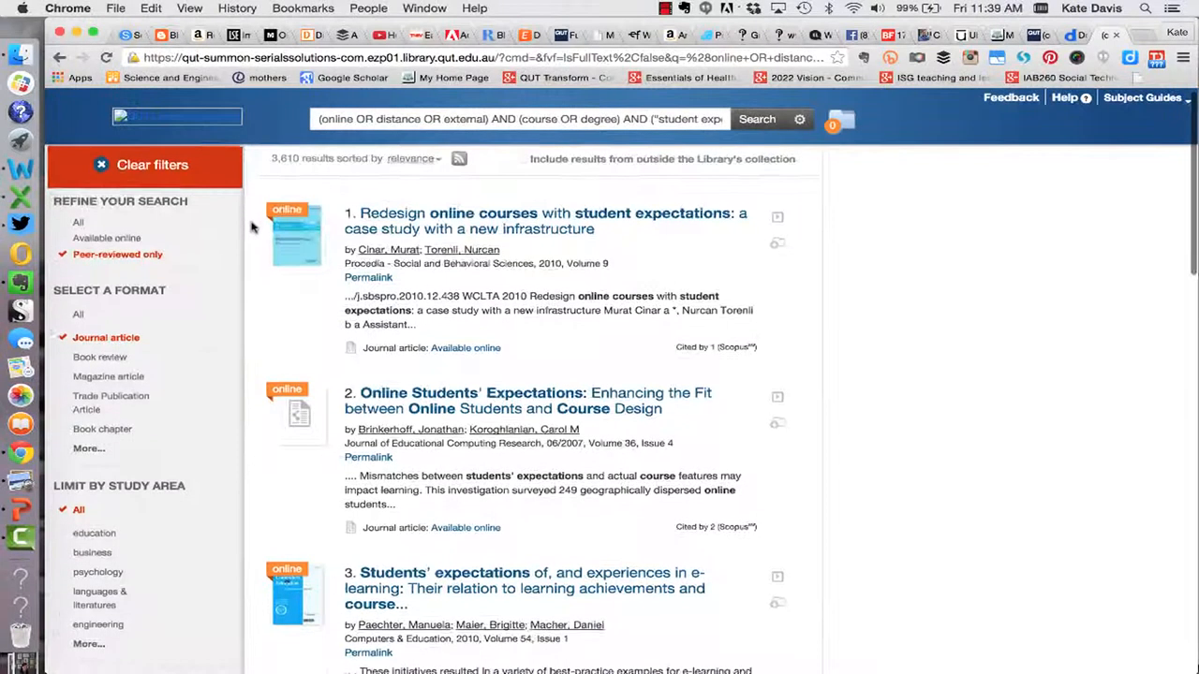
{"action": "scroll", "scroll_direction": "down", "scroll_amount": 3}
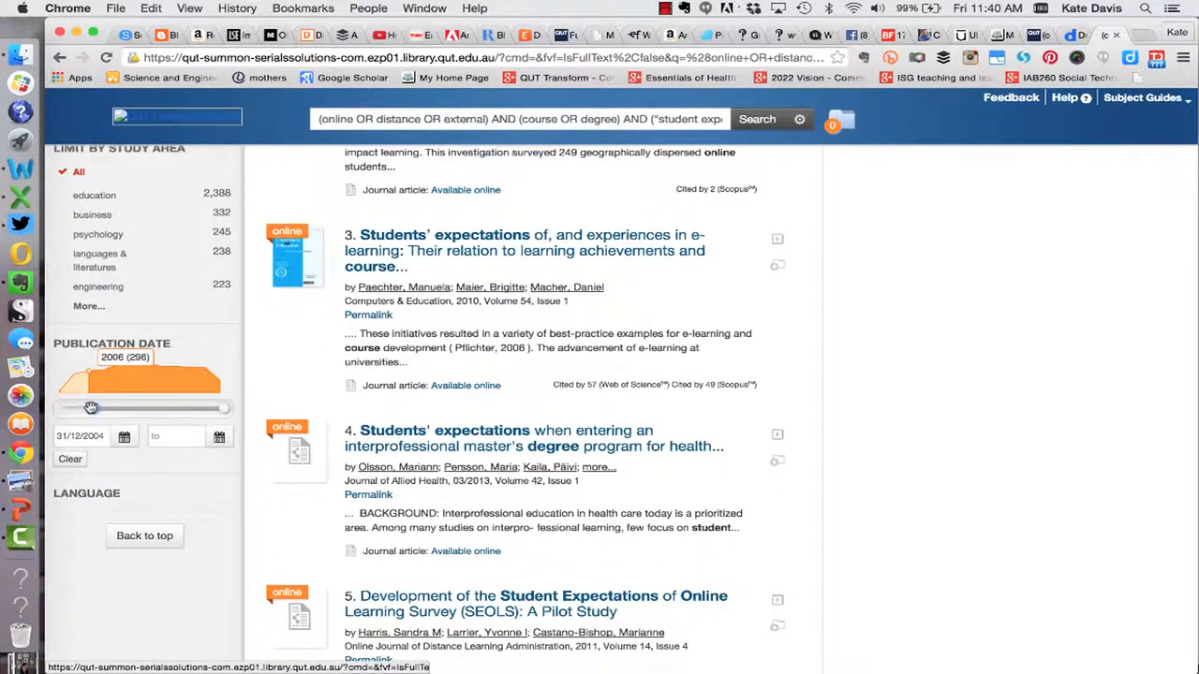
{"action": "left_click_drag", "start_coordinate": [92, 406], "coordinate": [135, 406]}
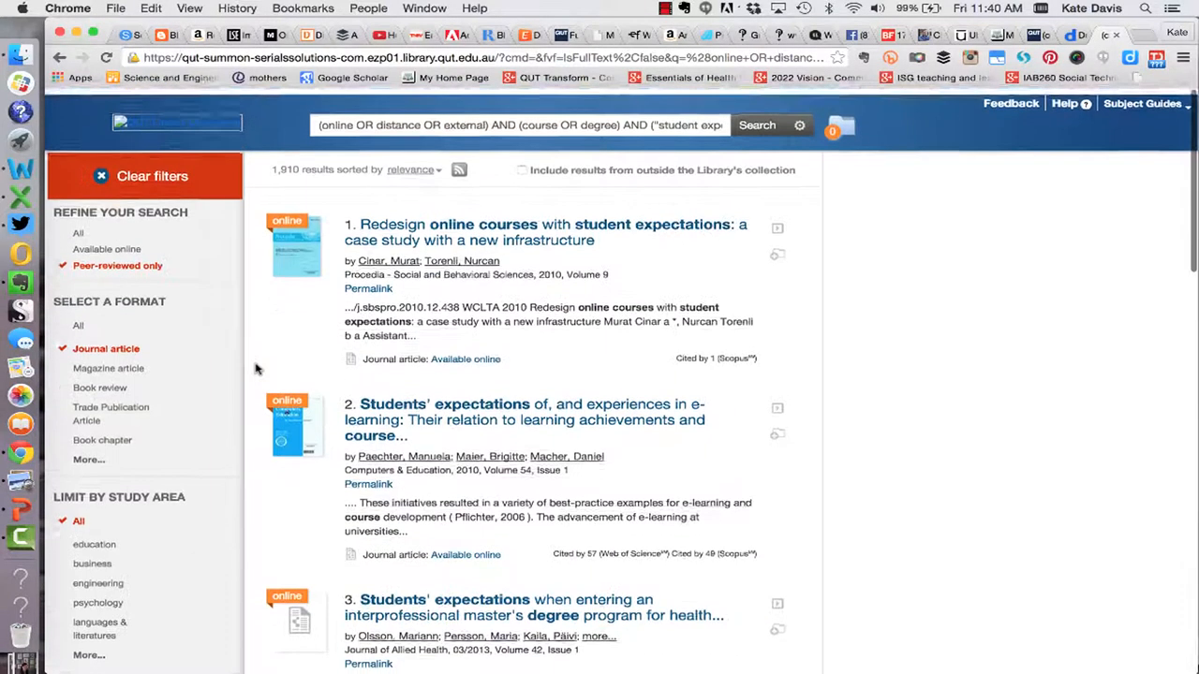
- Scroll the first result's preview to review its abstract, publication details and subjects
{"action": "scroll", "scroll_direction": "up", "scroll_amount": 3}
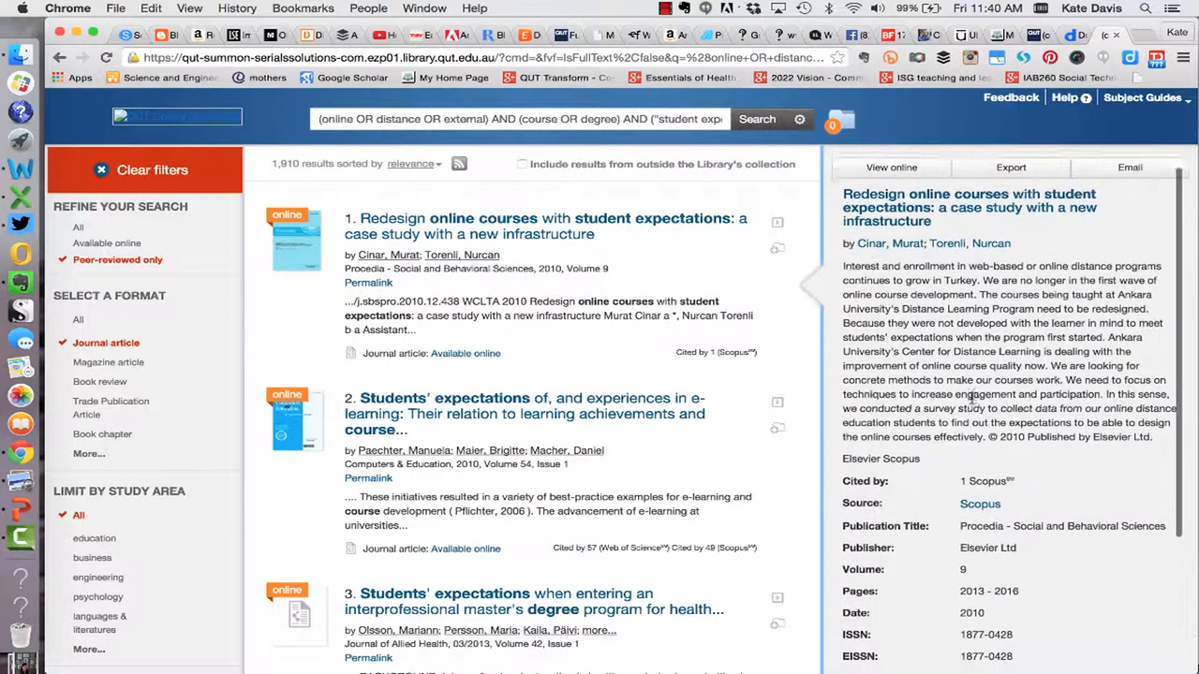
{"action": "scroll", "scroll_direction": "down", "scroll_amount": 3}
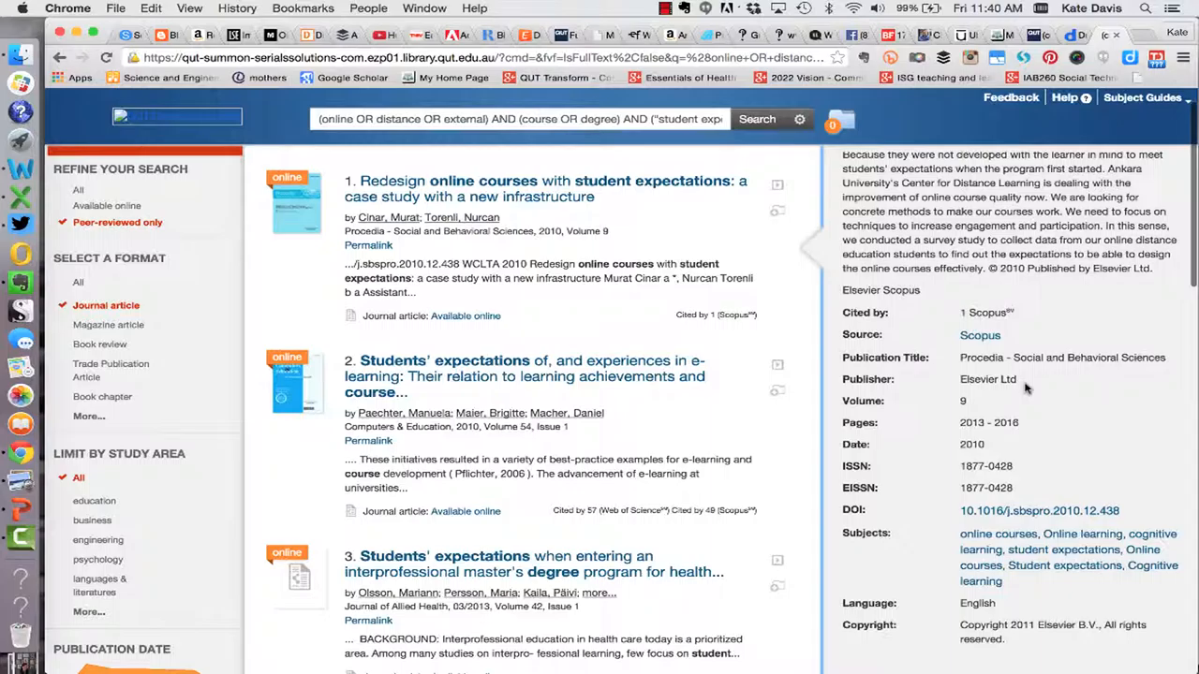
{"action": "mouse_move", "coordinate": [997, 363]}
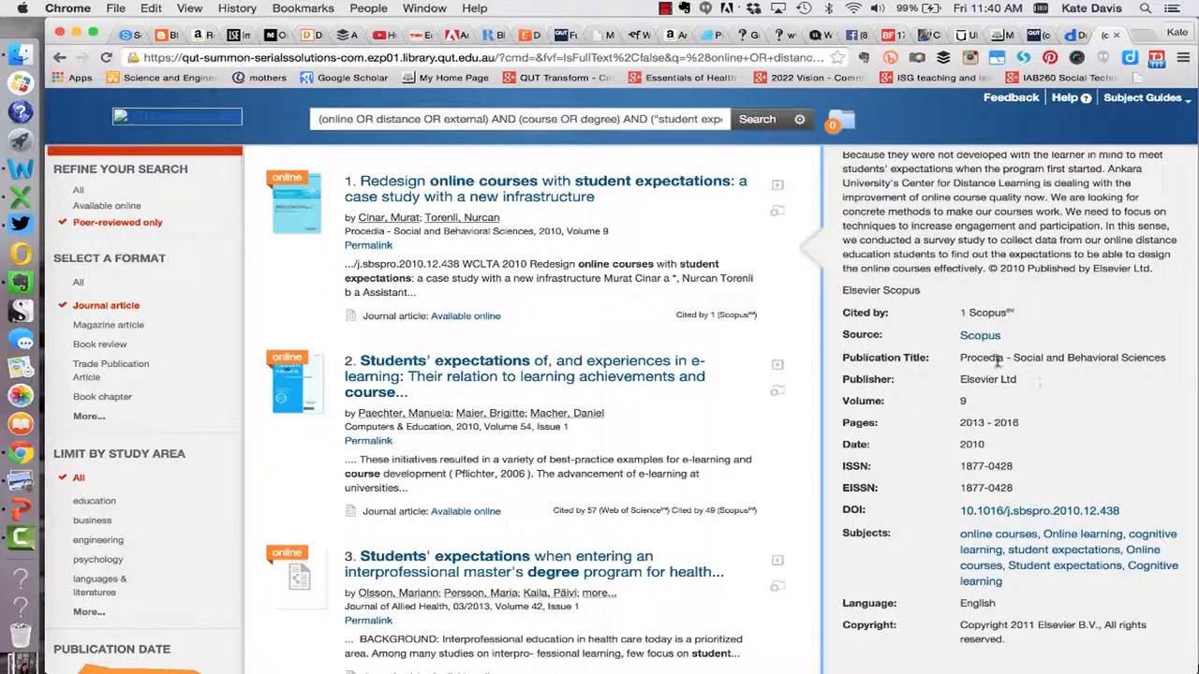
{"action": "mouse_move", "coordinate": [678, 335]}
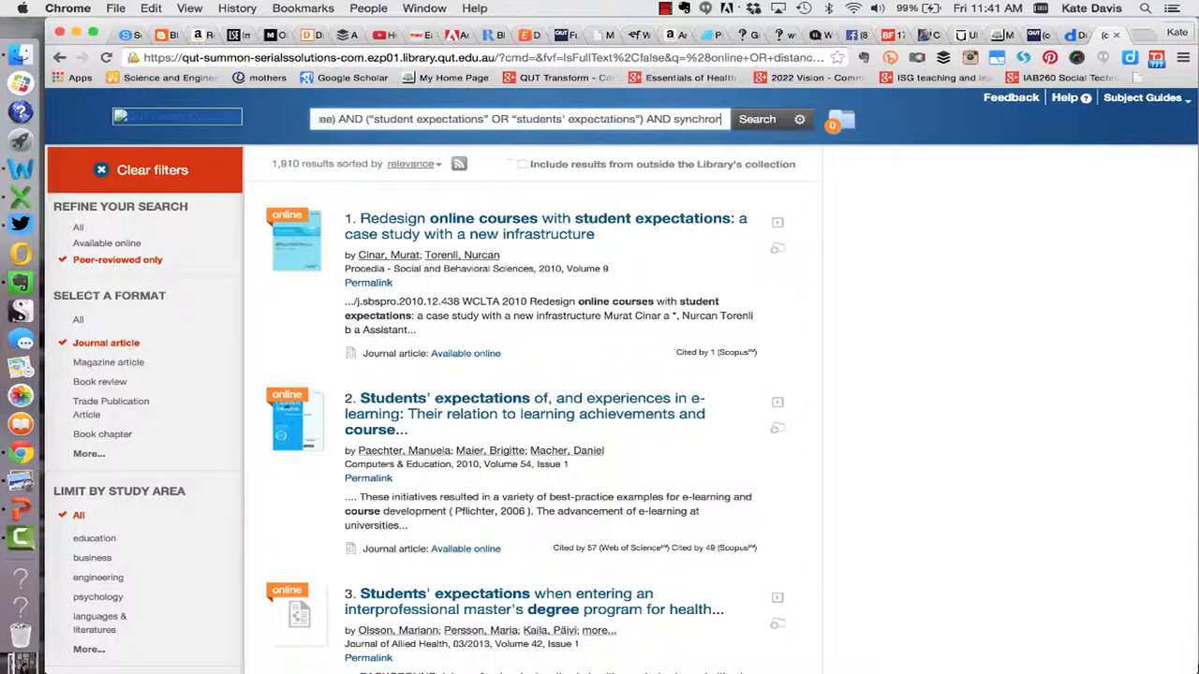
- Rerun the query with AND synchronous appended, cutting results to about 108 articles
{"action": "left_click", "coordinate": [757, 120]}
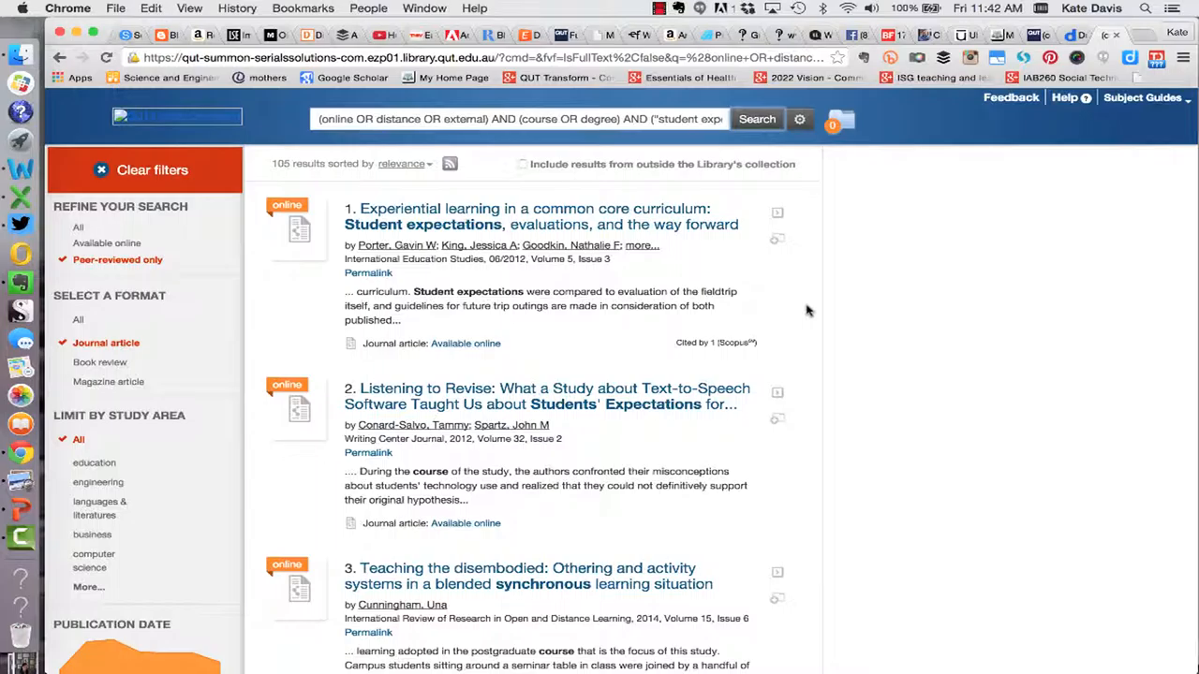
{"action": "mouse_move", "coordinate": [792, 303]}
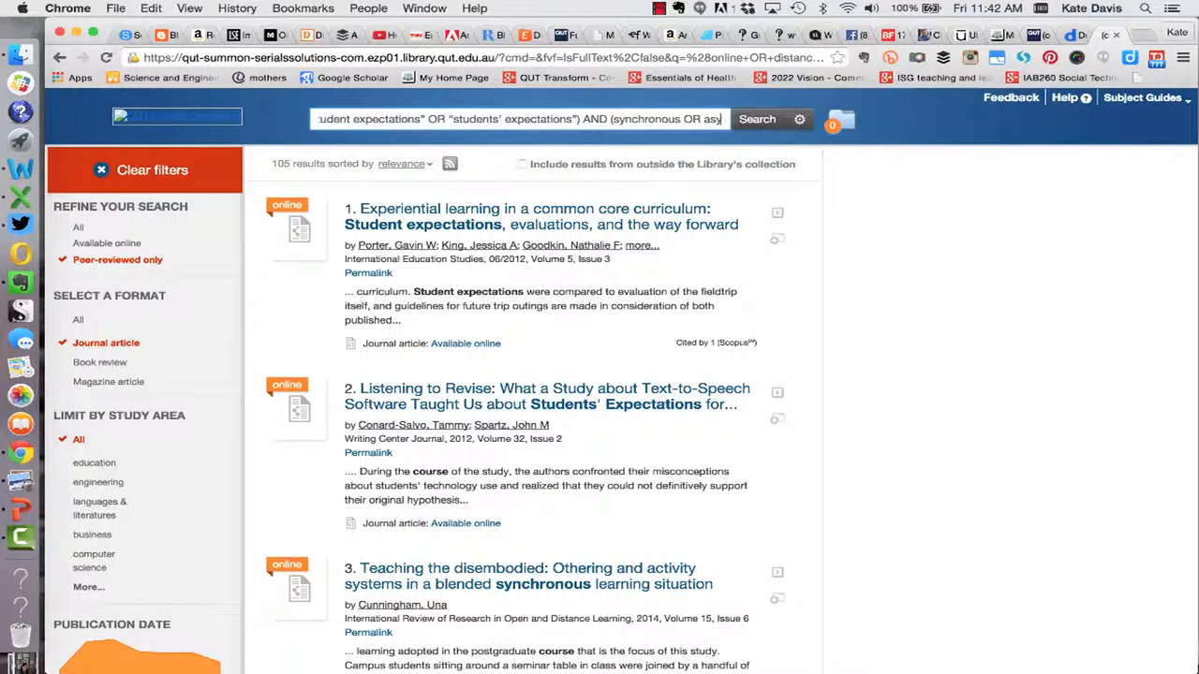
- Rerun the query with (synchronous OR asynchronous), widening results to about 181 articles
{"action": "left_click", "coordinate": [757, 120]}
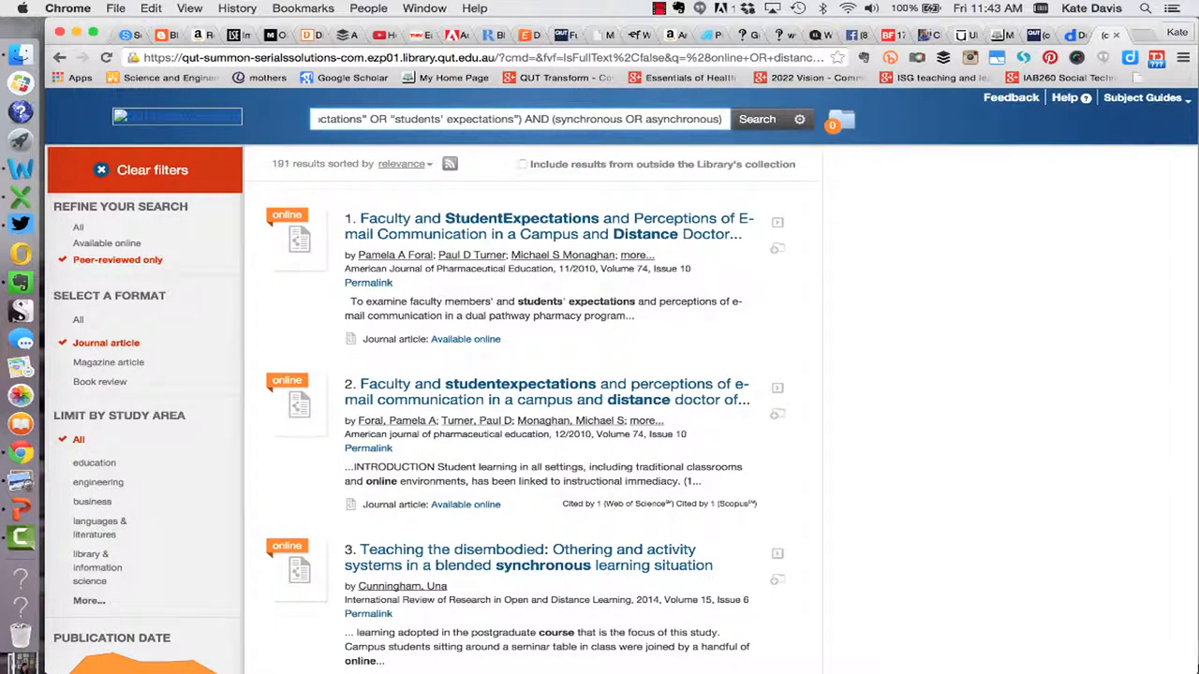